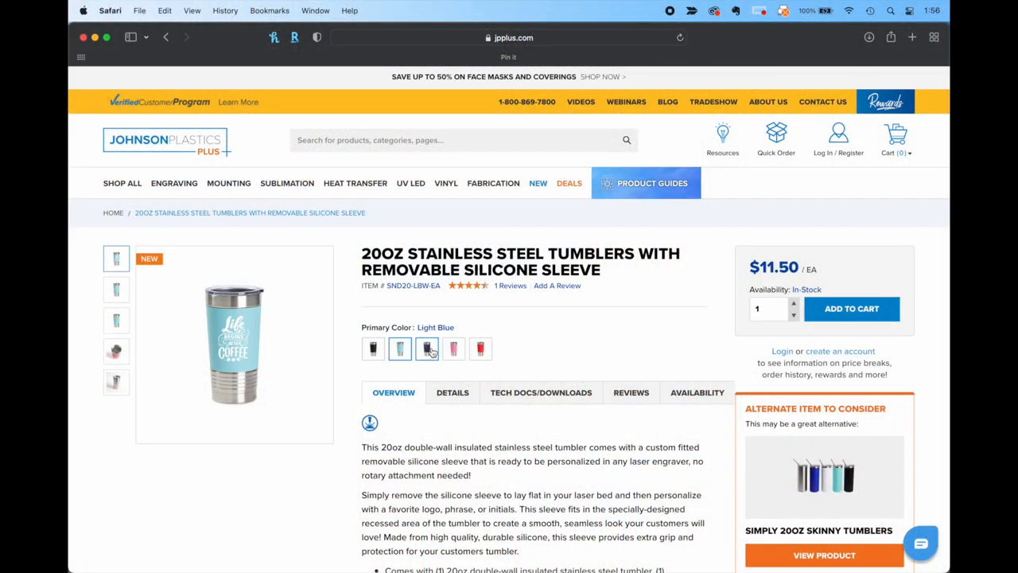
- Preview the Navy Blue, Pink and Black tumbler colours, then view Tech Docs/Downloads
click(426, 348)
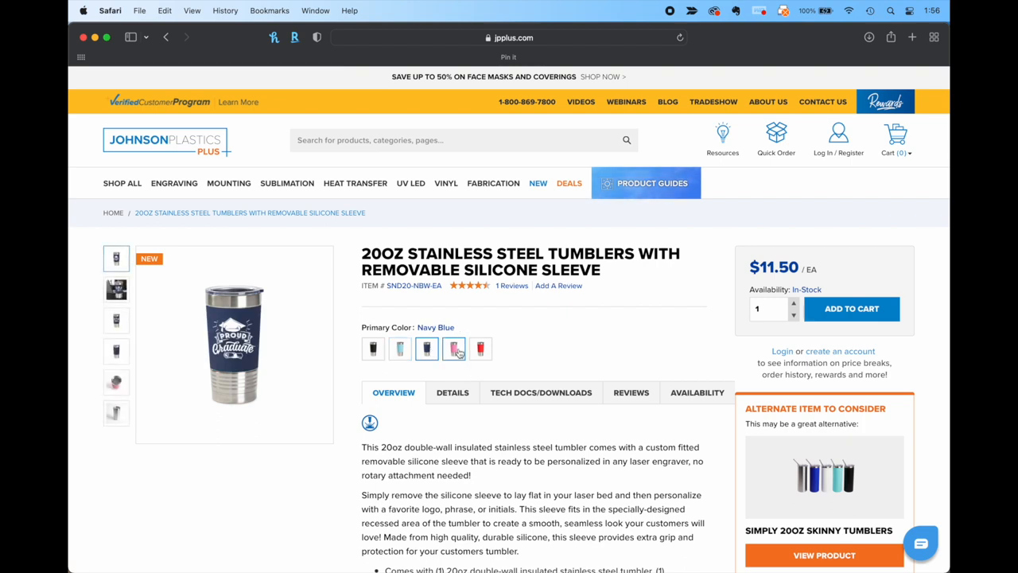
click(453, 348)
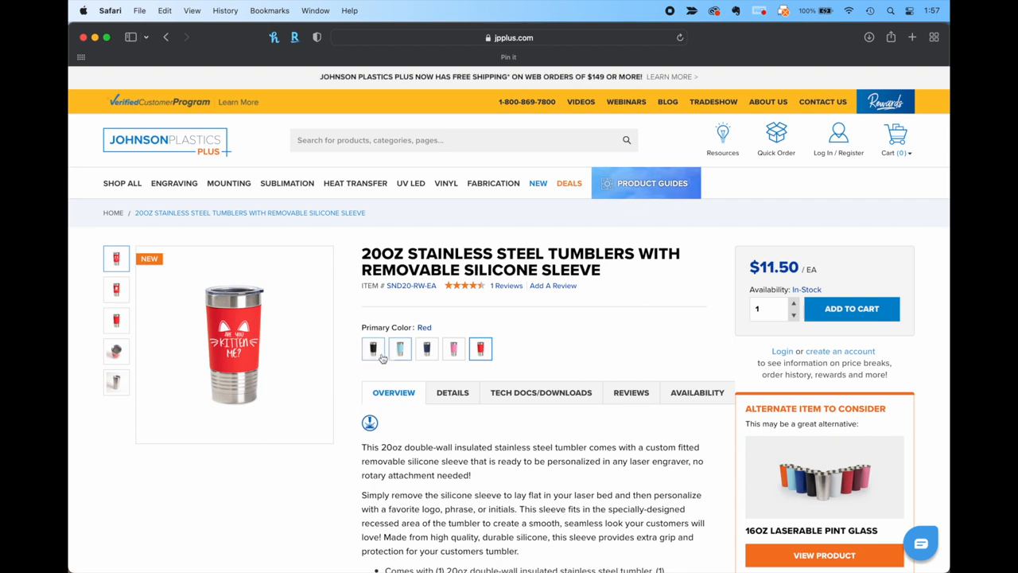
click(373, 348)
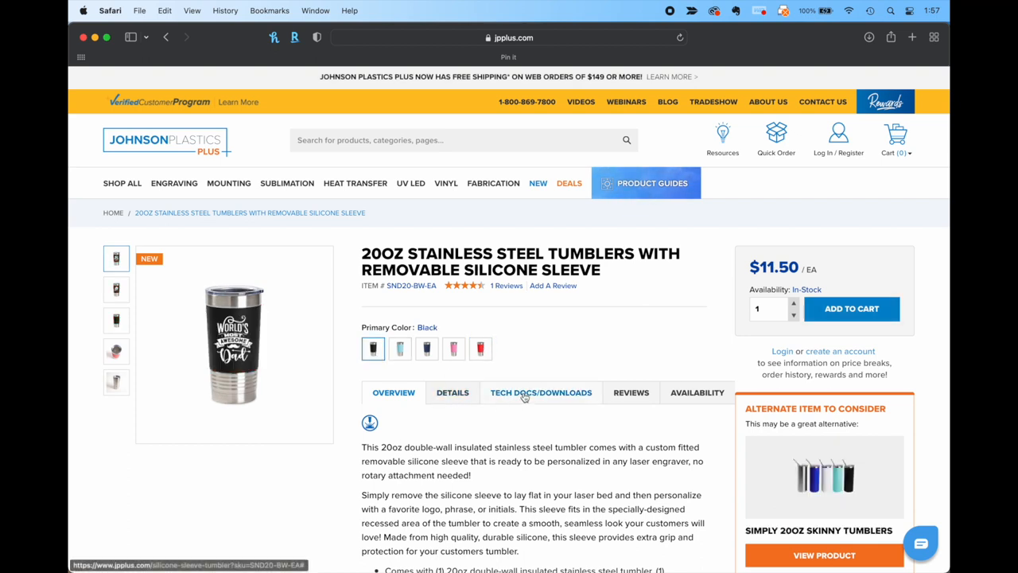
click(541, 392)
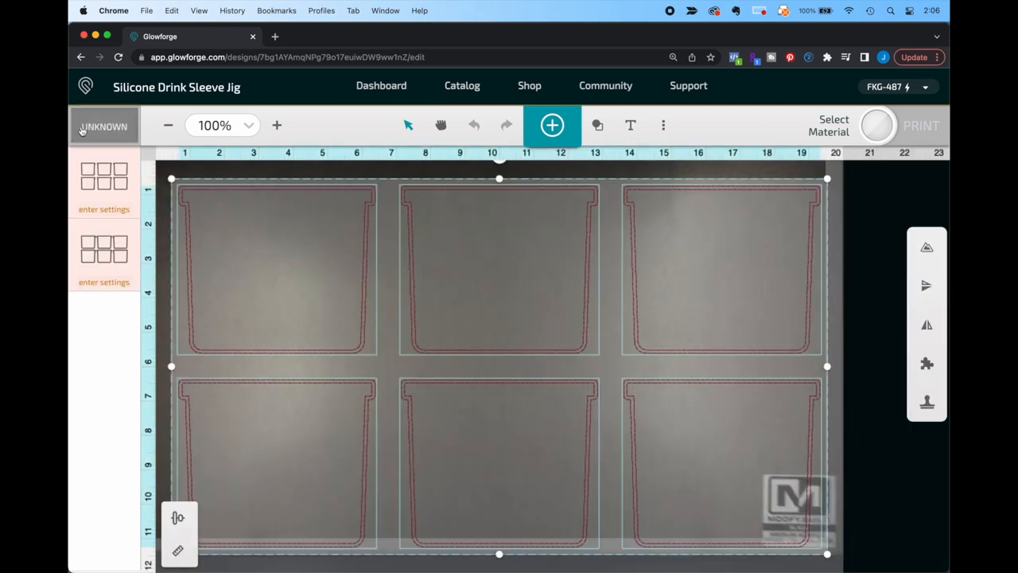
- Search 'medium black', apply Medium Black Acrylic, then zoom out and select the whole jig
text(medium black)
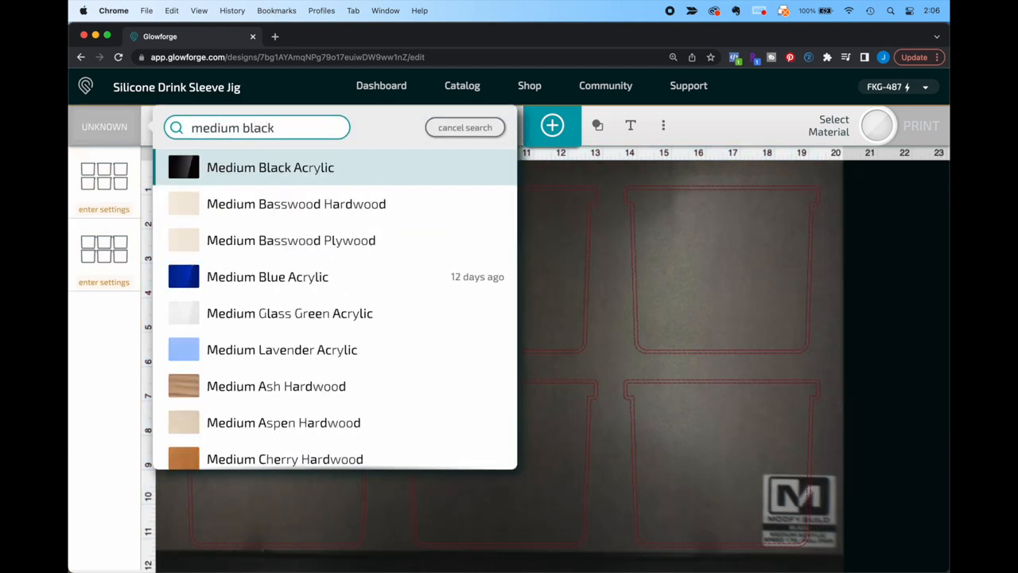
click(270, 167)
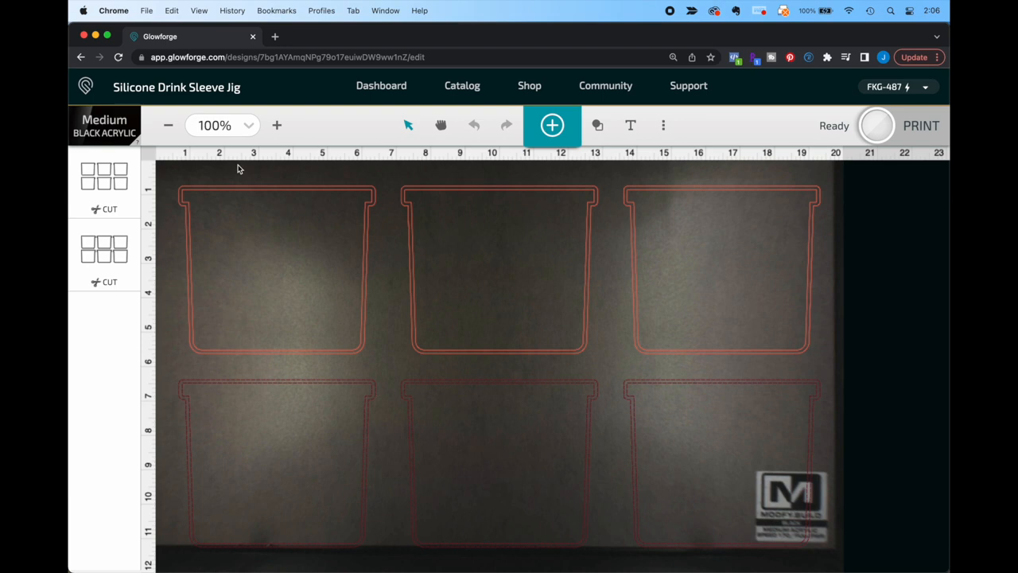
click(275, 267)
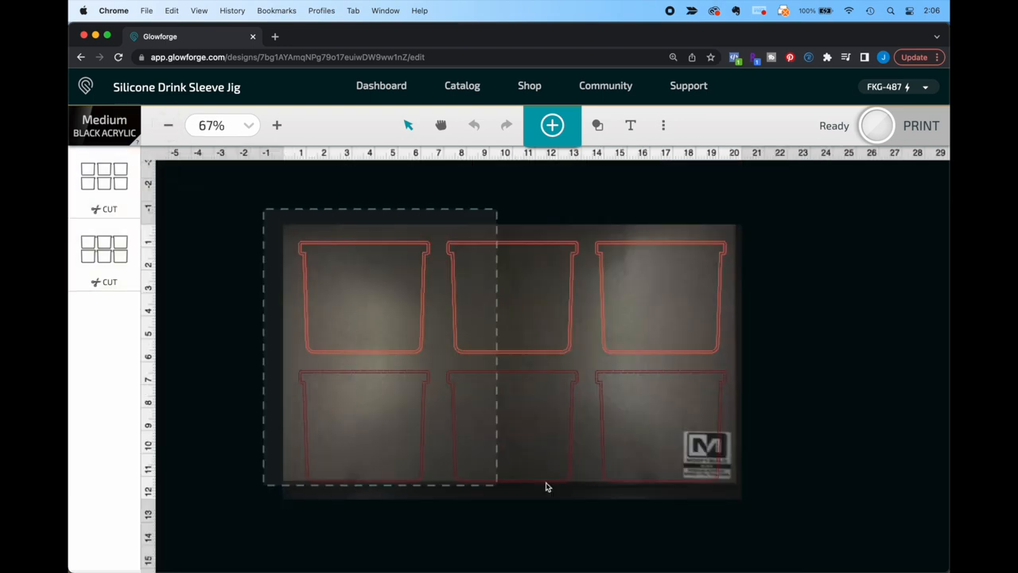
click(509, 298)
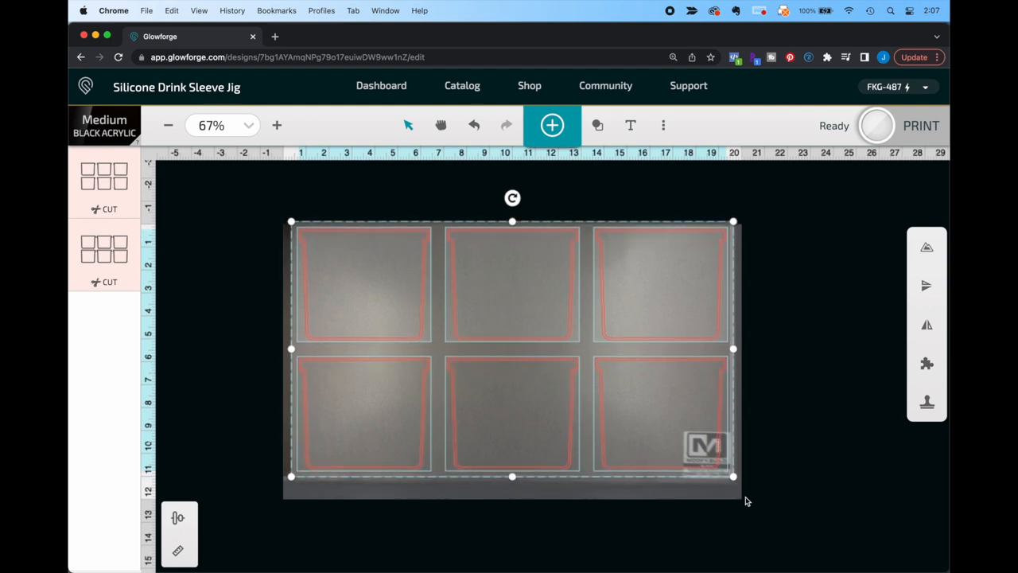
click(363, 194)
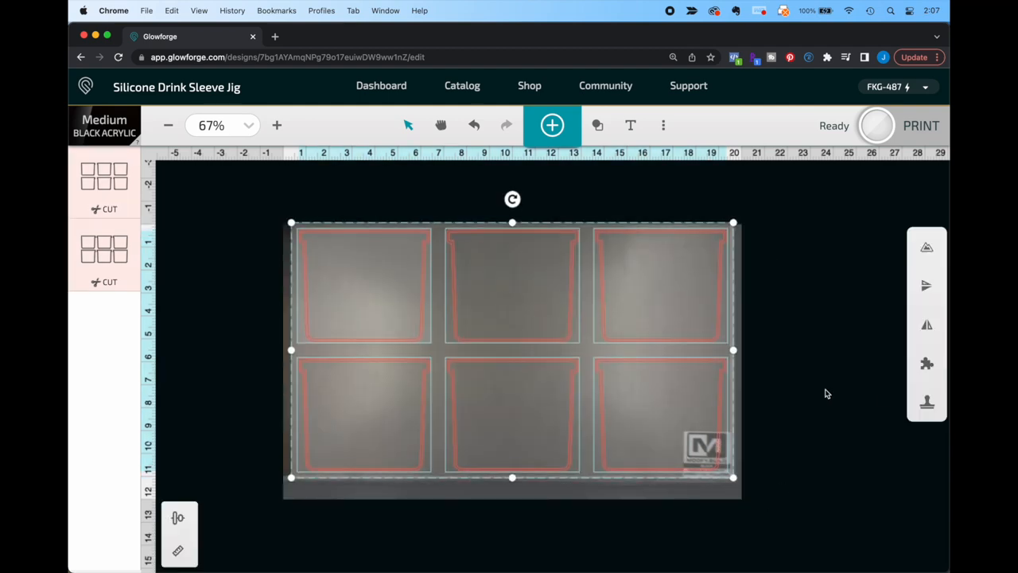
click(921, 126)
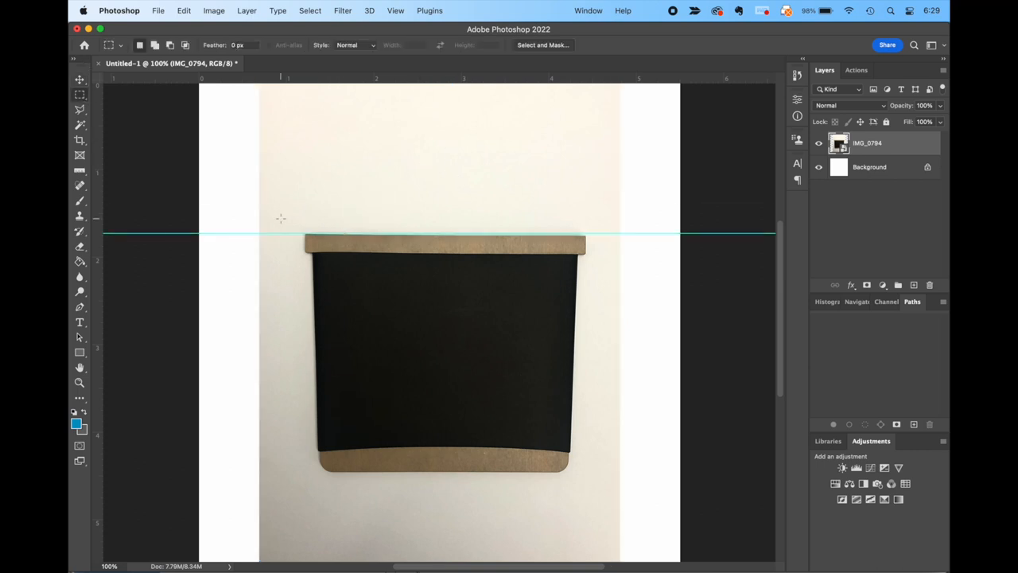
- Rasterize the sleeve photo, cut the sleeve into Layer 1, and magic-wand the white background
right_click(867, 142)
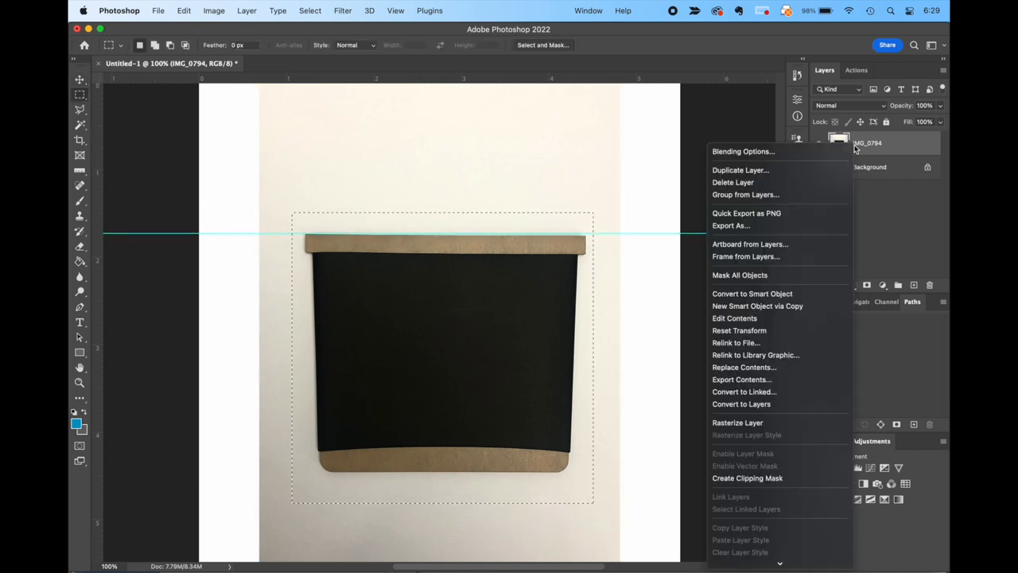
mouse_move(767, 293)
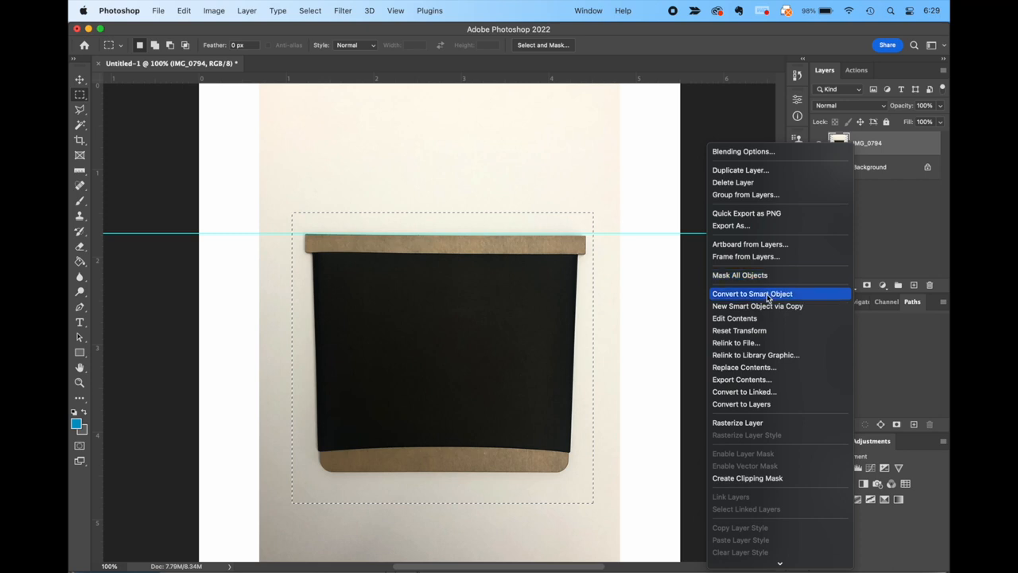
mouse_move(754, 415)
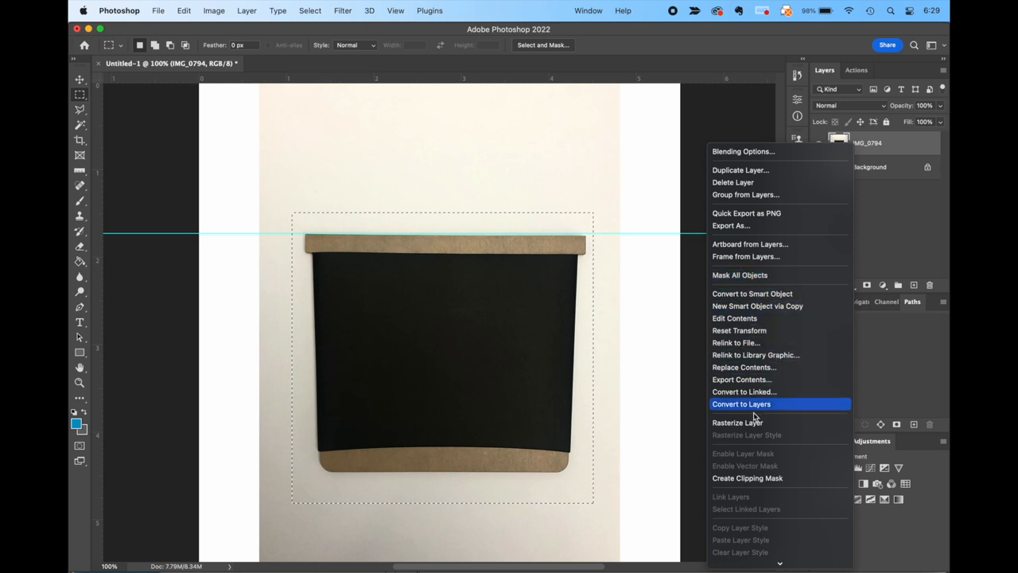
click(740, 405)
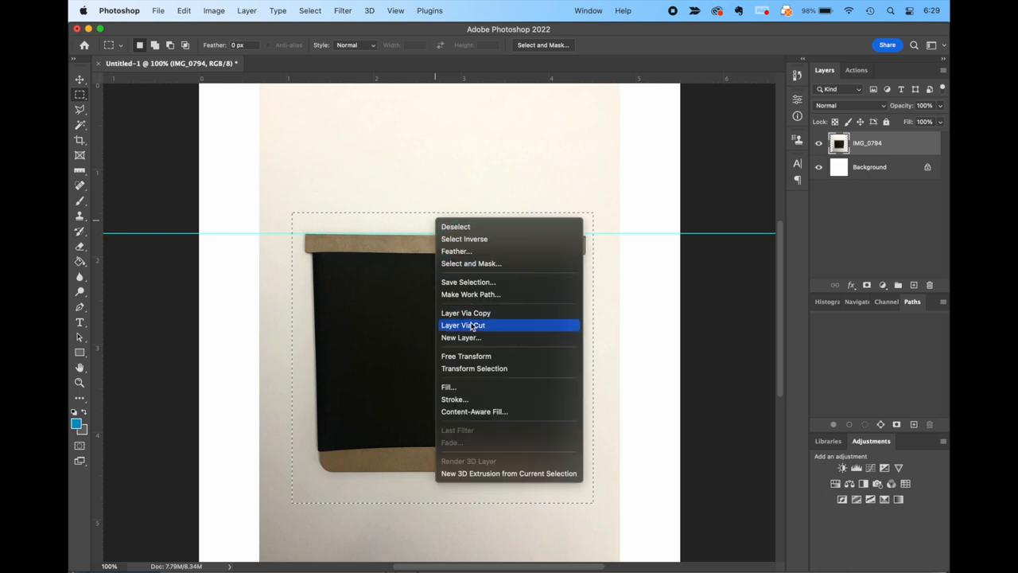
click(463, 324)
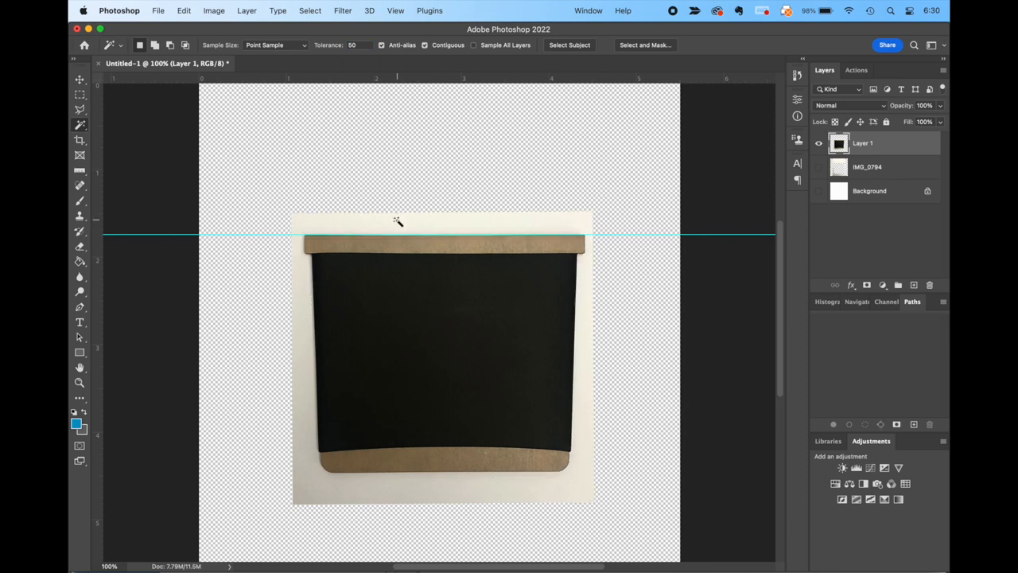
click(398, 305)
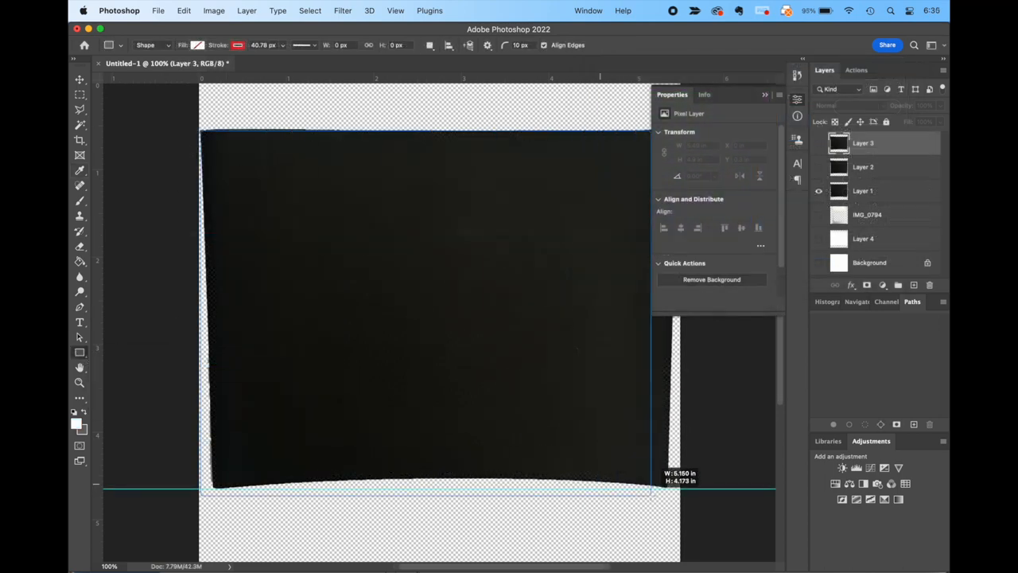
- Draw a red-stroke rectangle over the sleeve, scale it to the edges, and begin distorting
drag(207, 134, 676, 485)
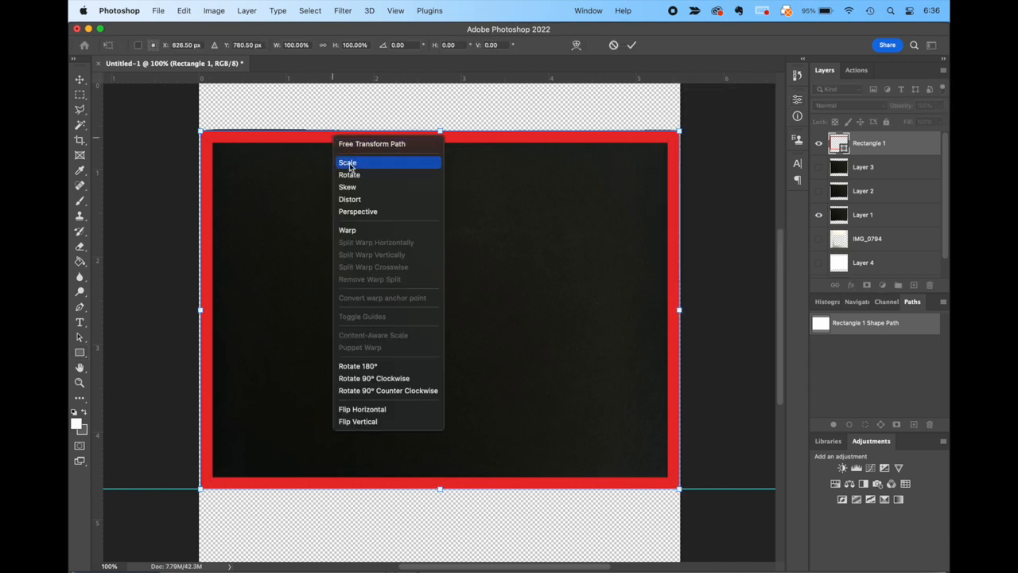
click(347, 162)
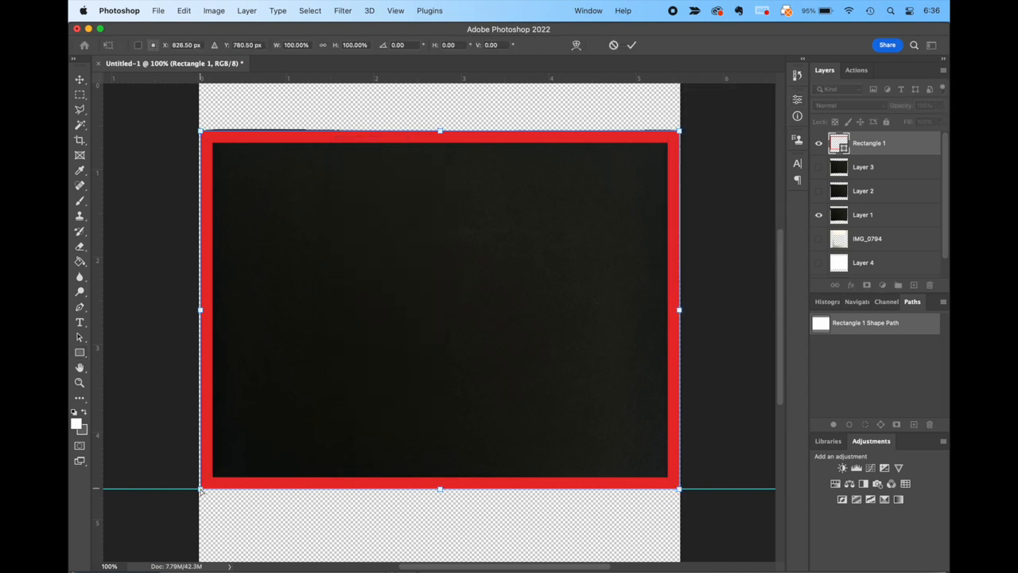
drag(201, 490, 219, 481)
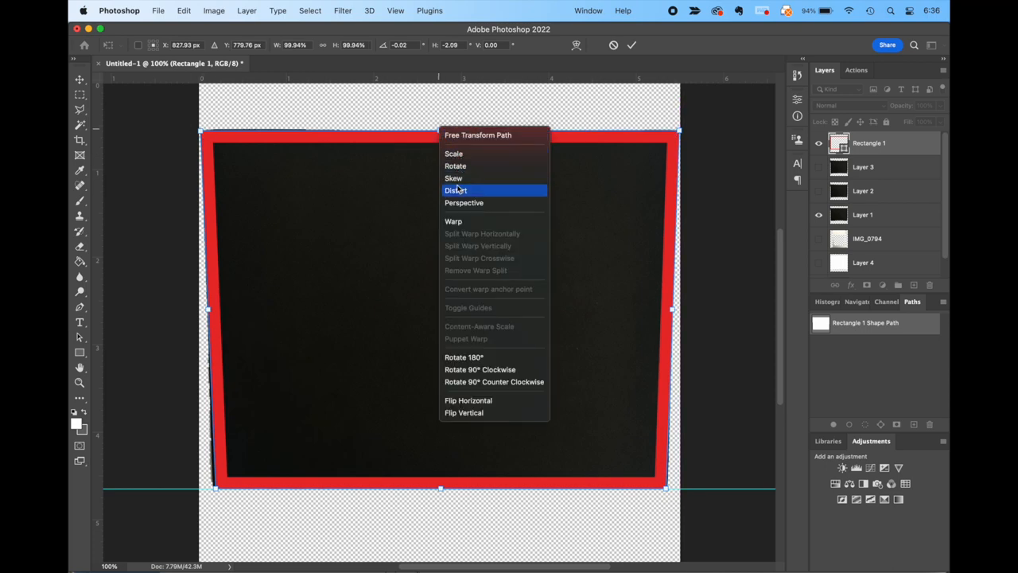
click(453, 221)
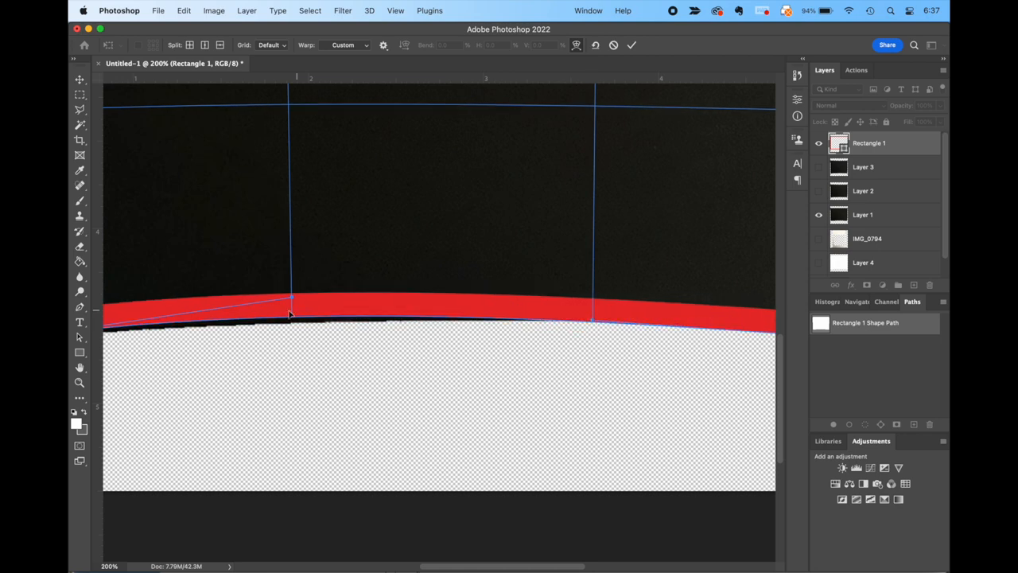
- Warp the red outline's bottom edge down to follow the sleeve's curve
drag(291, 300, 292, 310)
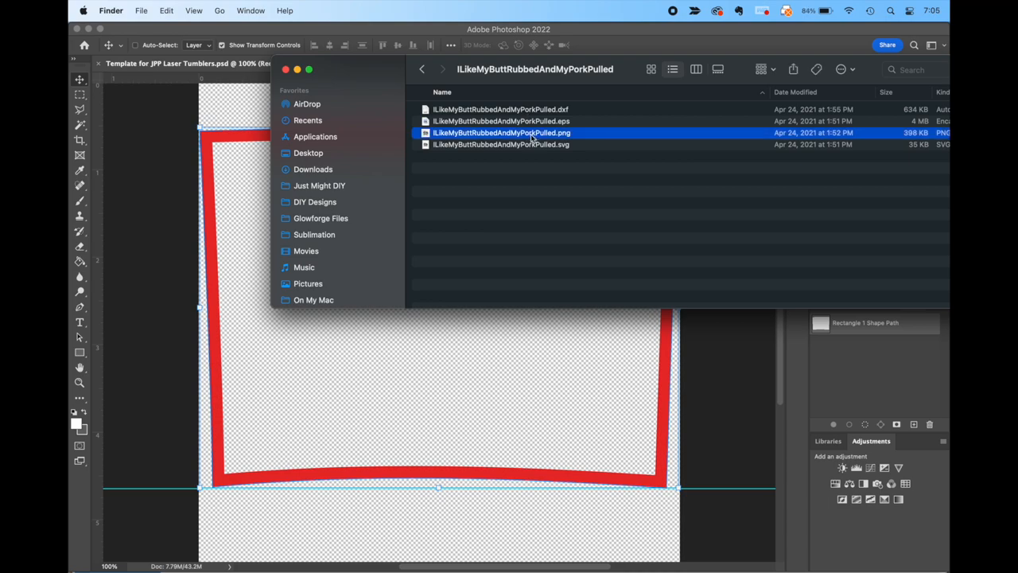
- Place the pork graphic PNG into the template and start an Edit > Transform > Warp
double_click(501, 132)
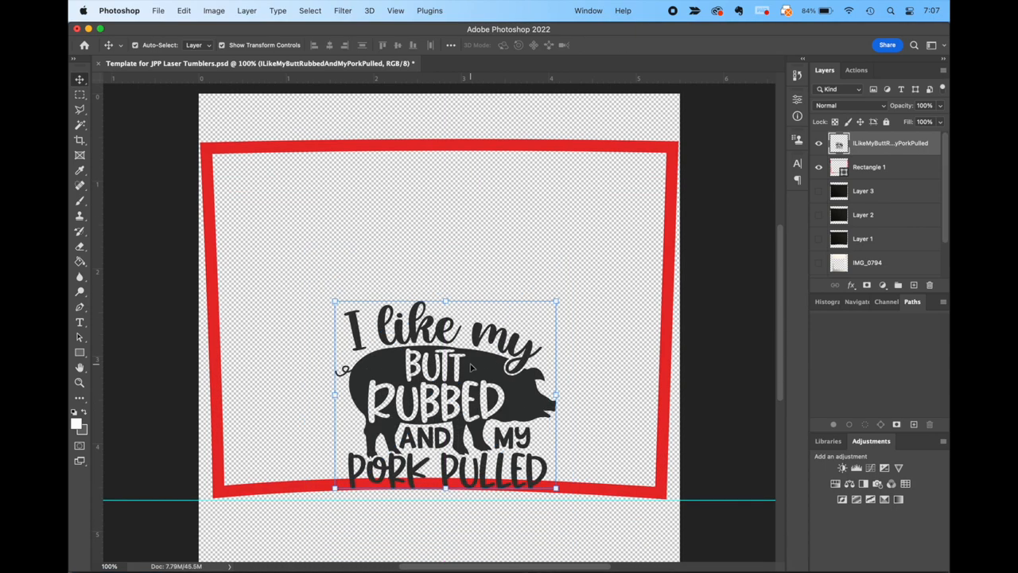
click(184, 10)
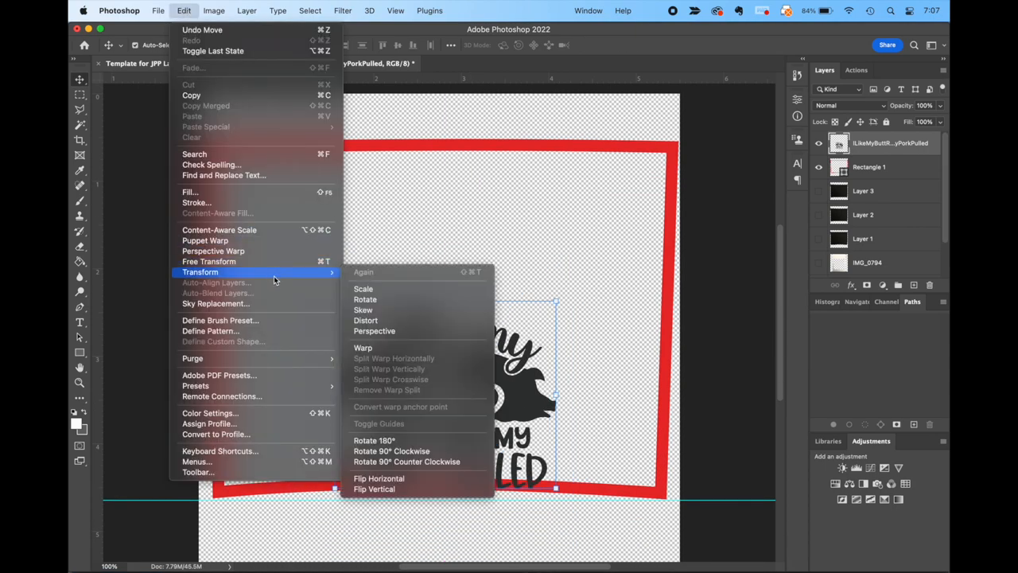
click(362, 348)
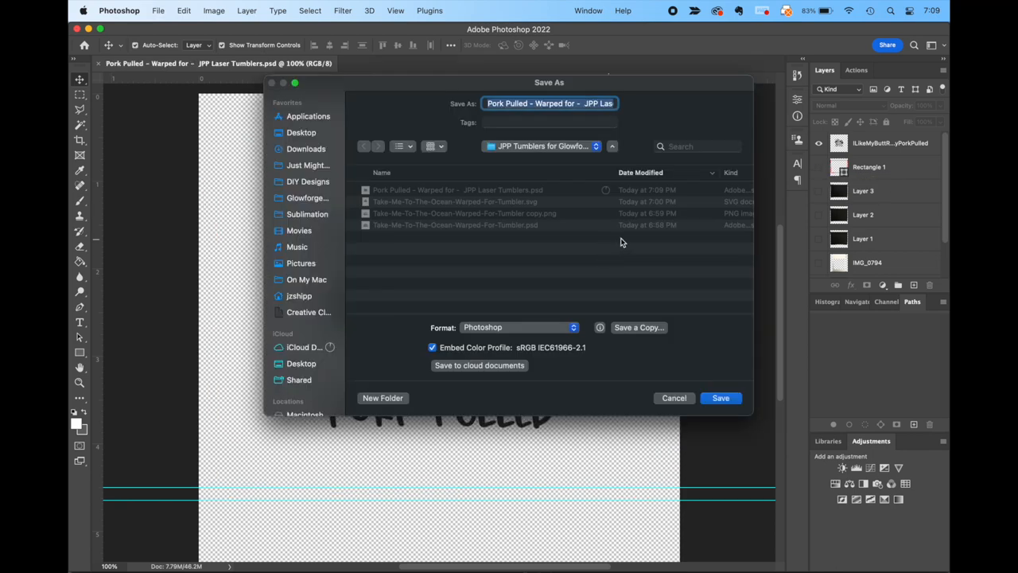
- Save a copy of the warped pork design in PNG format
click(517, 327)
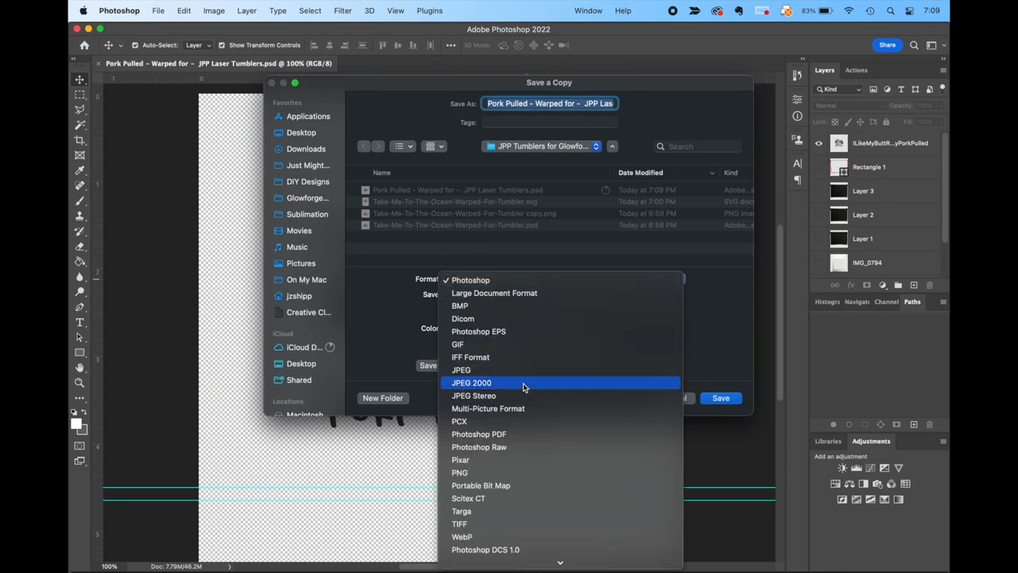
click(459, 472)
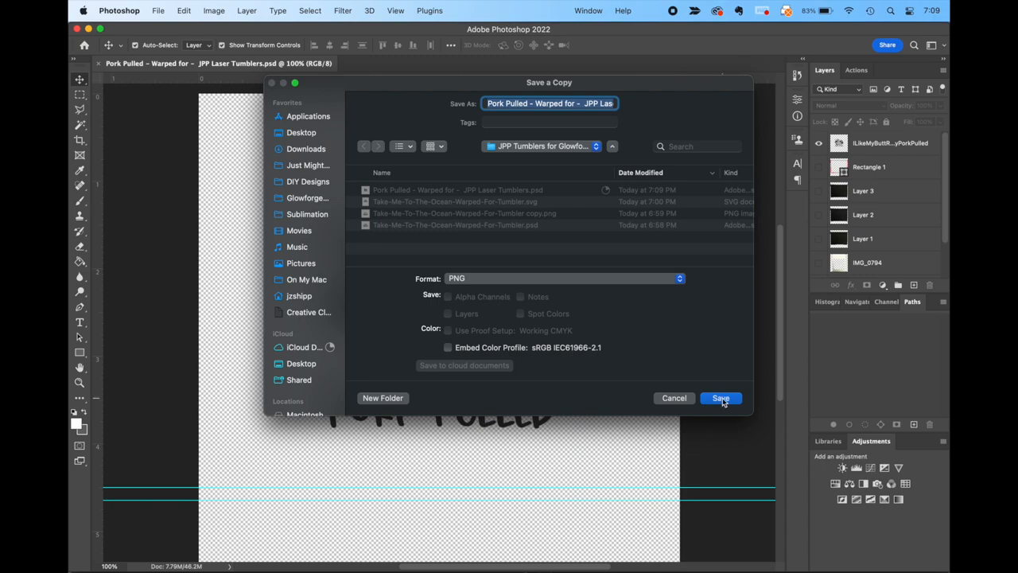
click(719, 398)
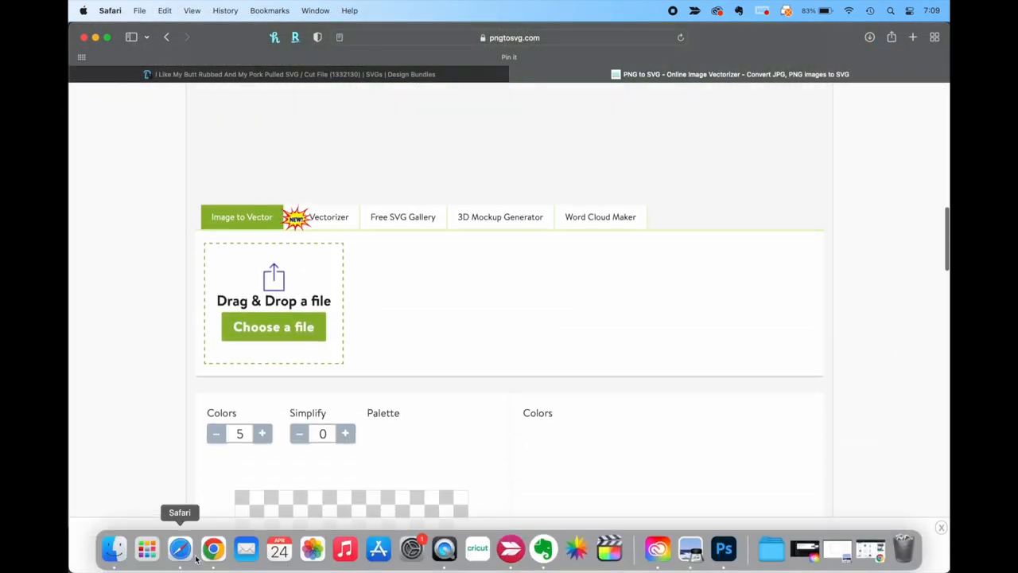
- In Safari's pngtosvg.com, set Colors to 1 and generate the pork SVG
click(274, 326)
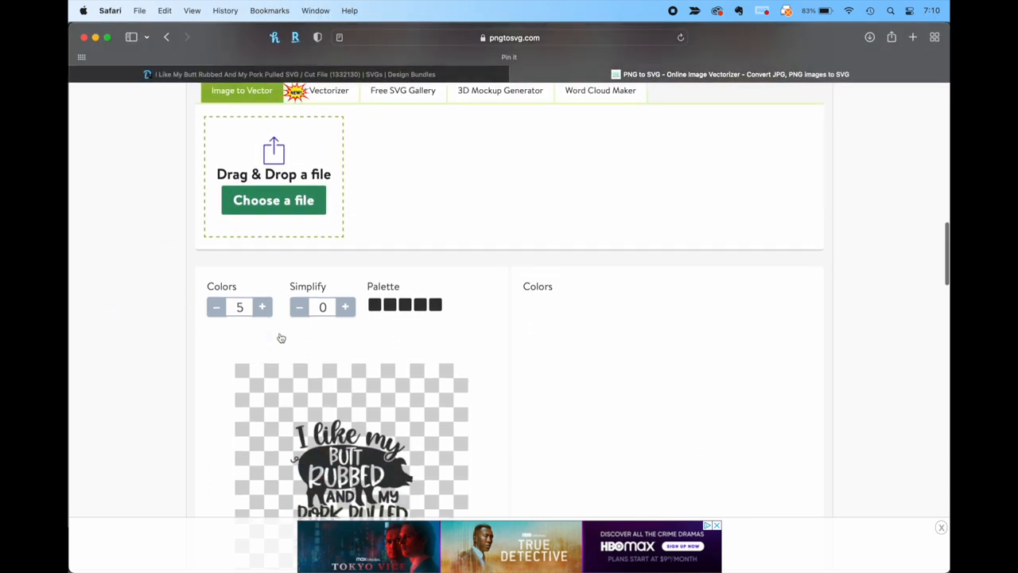
scroll(down, 3)
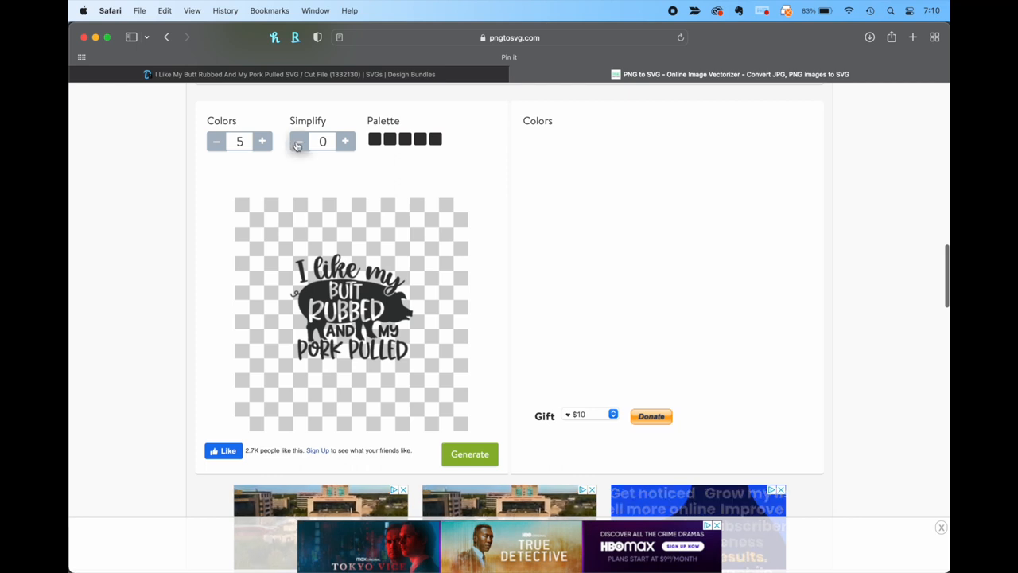
click(215, 141)
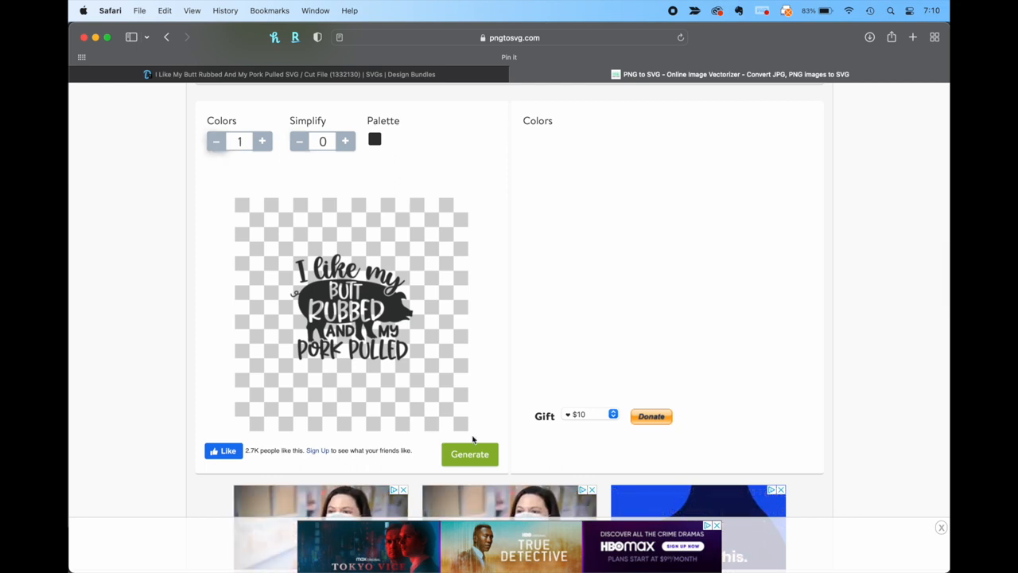
click(469, 453)
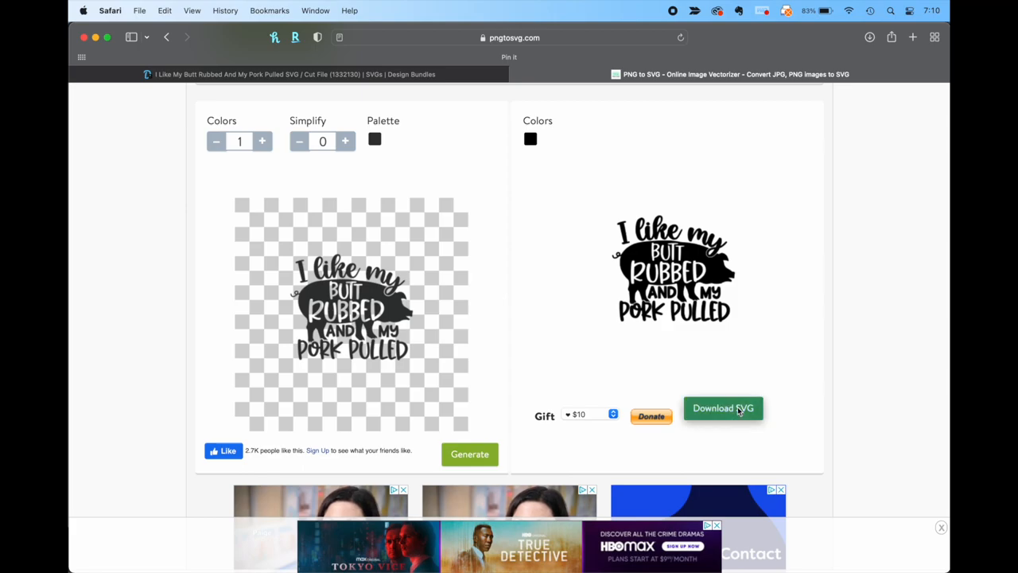